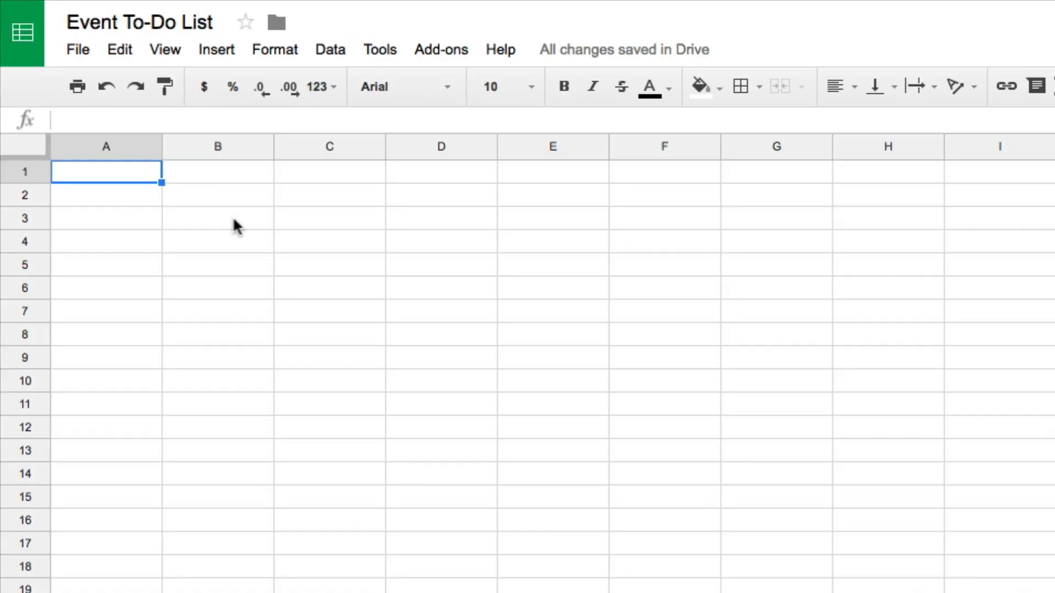
Step: Select row 5, then cells B5, F13, C6 and A6 in turn
{"action": "left_click", "coordinate": [329, 147]}
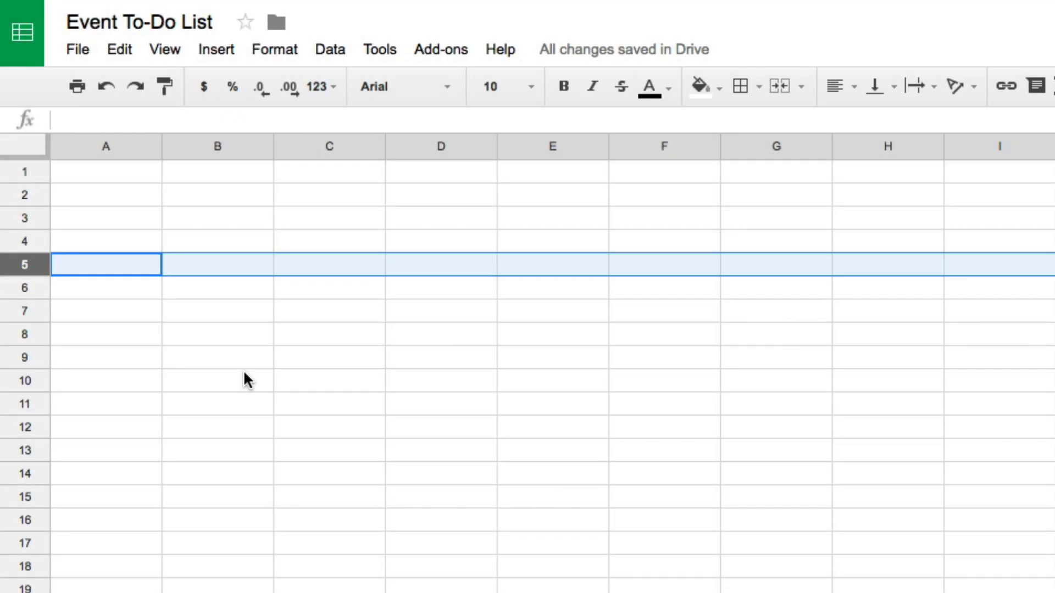
{"action": "mouse_move", "coordinate": [147, 180]}
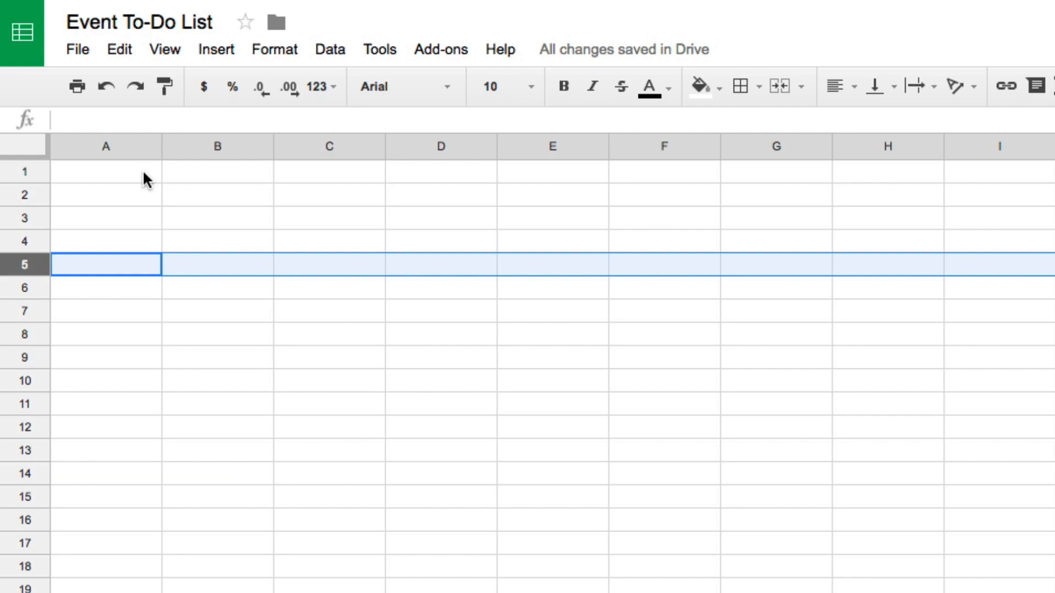
{"action": "left_click", "coordinate": [105, 171]}
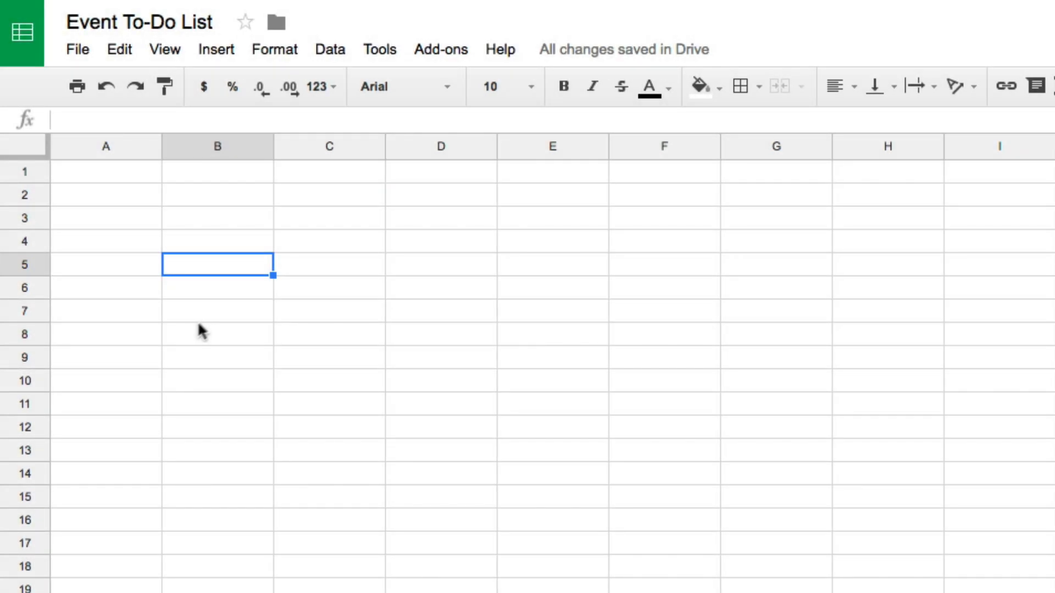
{"action": "left_click", "coordinate": [664, 450]}
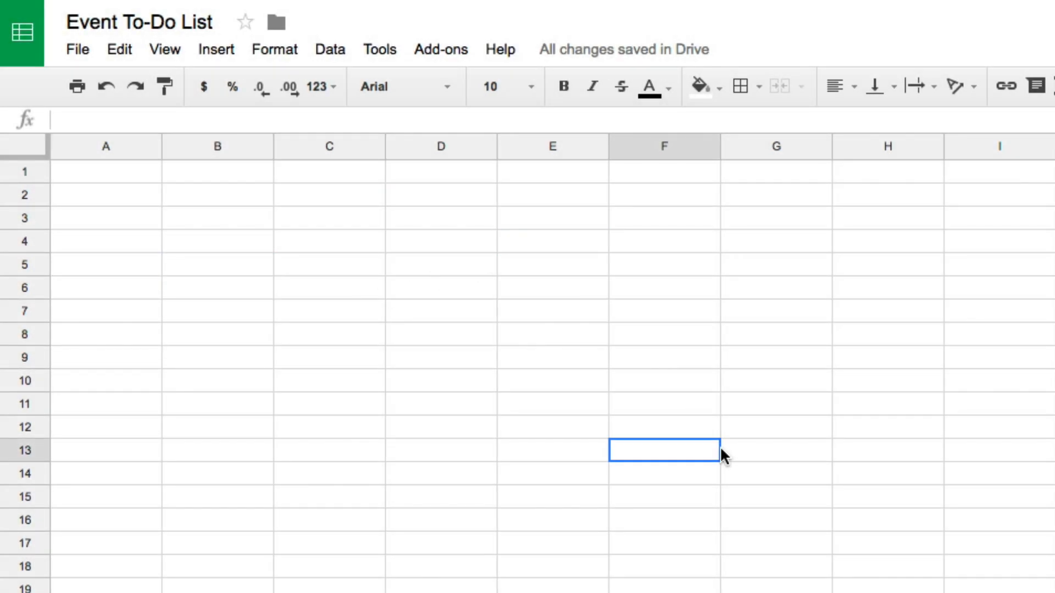
{"action": "left_click", "coordinate": [329, 404]}
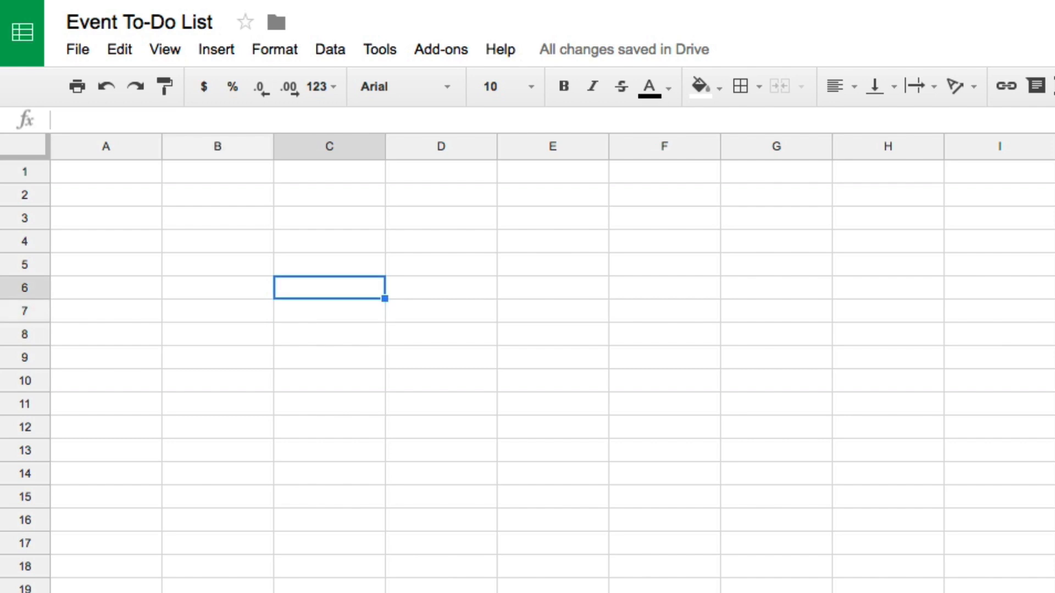
{"action": "left_click", "coordinate": [105, 311]}
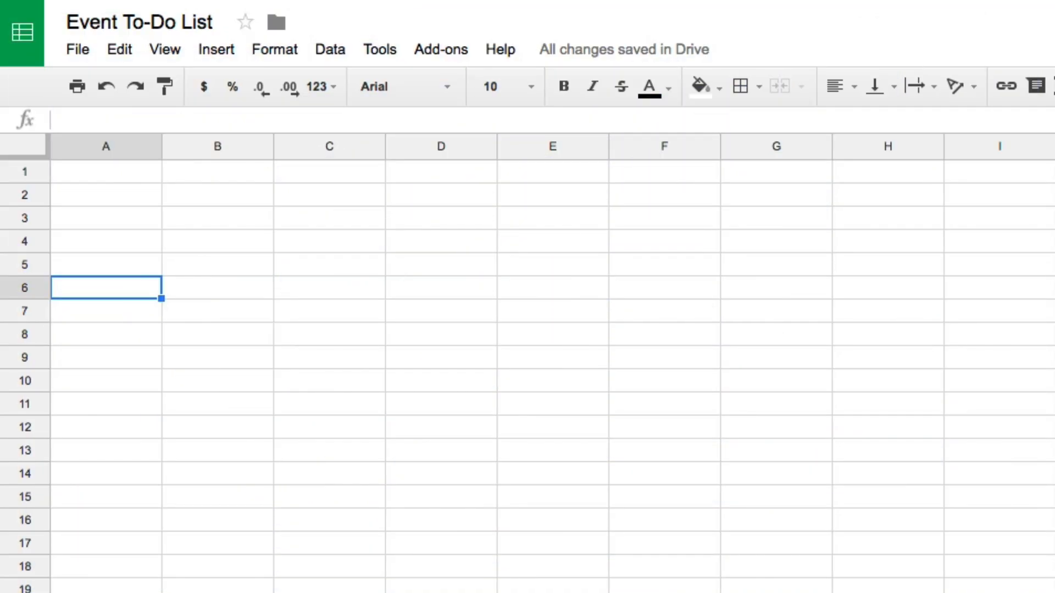
Step: Enter the heading 'Monthly Budget' in cell A1
{"action": "left_click", "coordinate": [105, 172]}
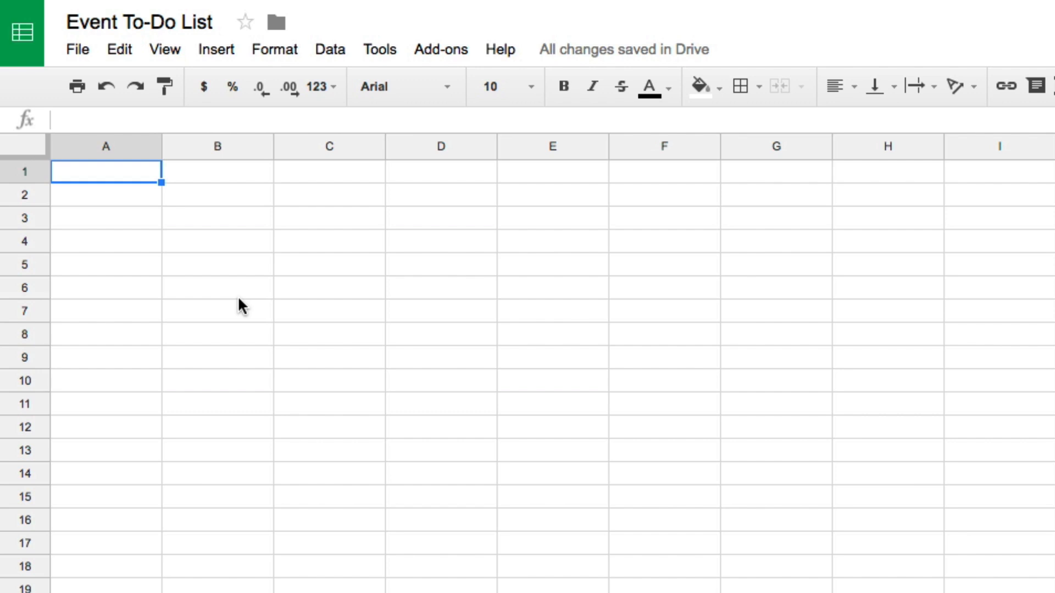
{"action": "type", "text": "Month"}
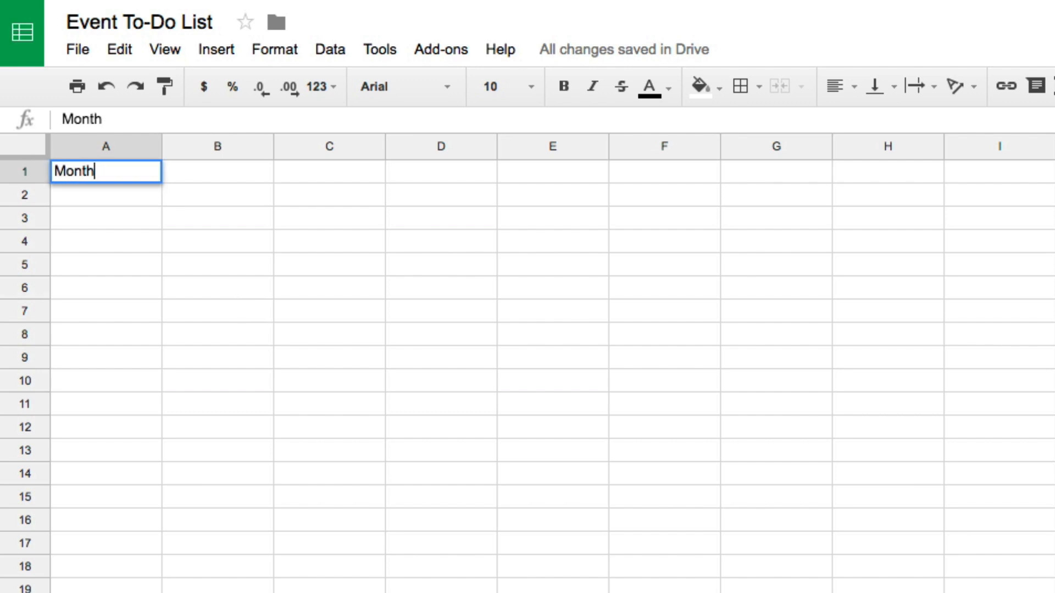
{"action": "type", "text": "Monthly Budget"}
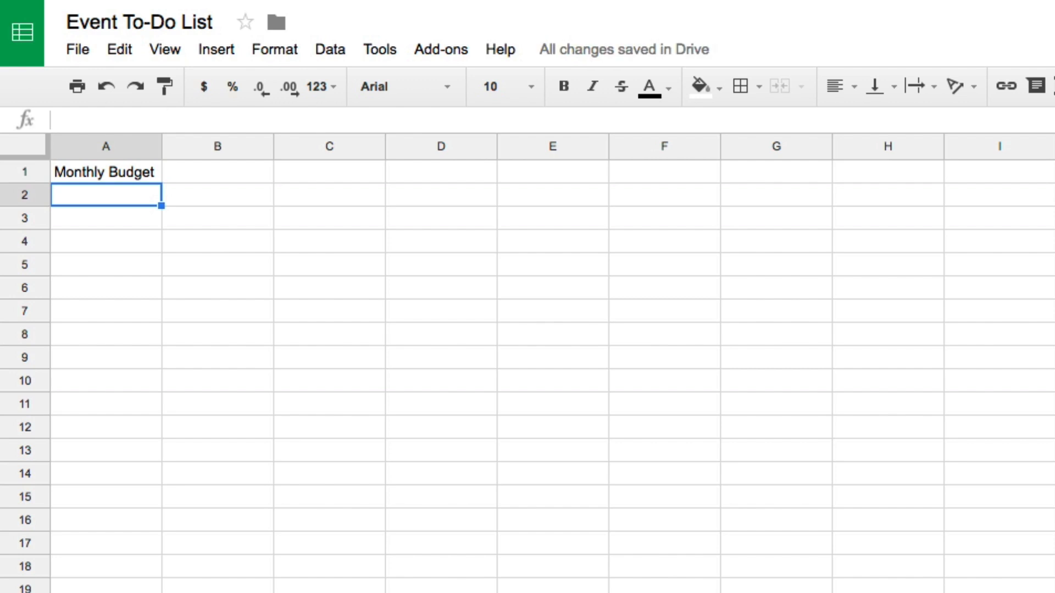
{"action": "mouse_move", "coordinate": [242, 306]}
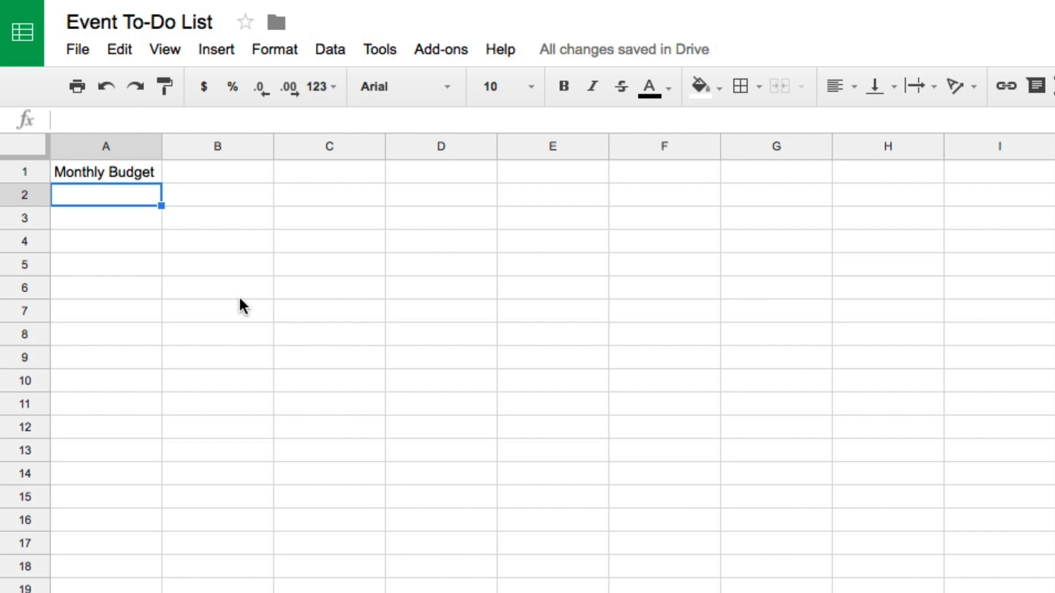
{"action": "left_click", "coordinate": [499, 49]}
{"action": "type", "text": "how to add numbers"}
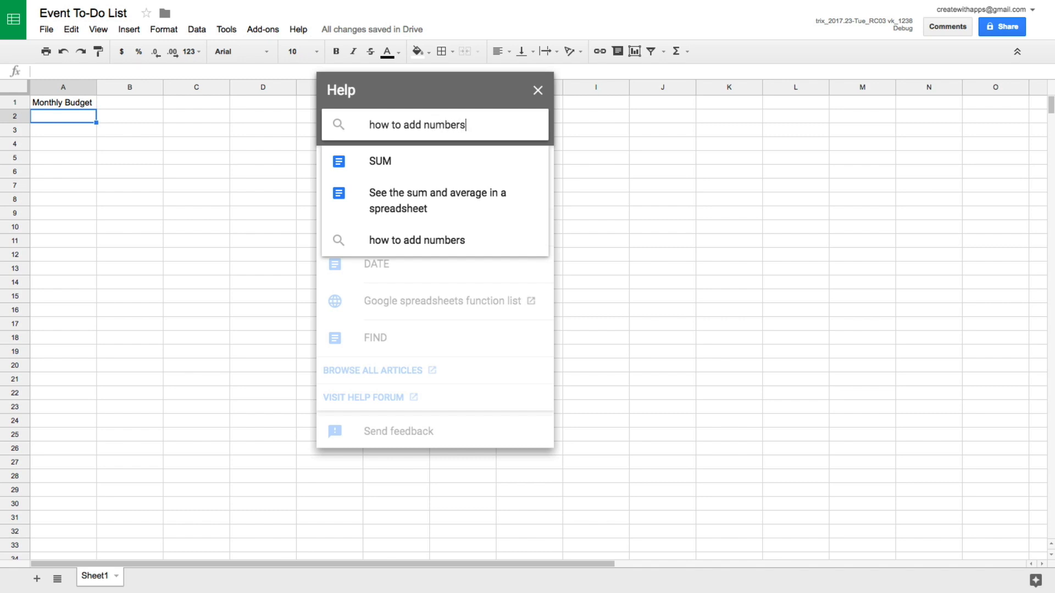
Step: Open the 'See the sum and average in a spreadsheet' article and scroll through its steps
{"action": "left_click", "coordinate": [437, 201]}
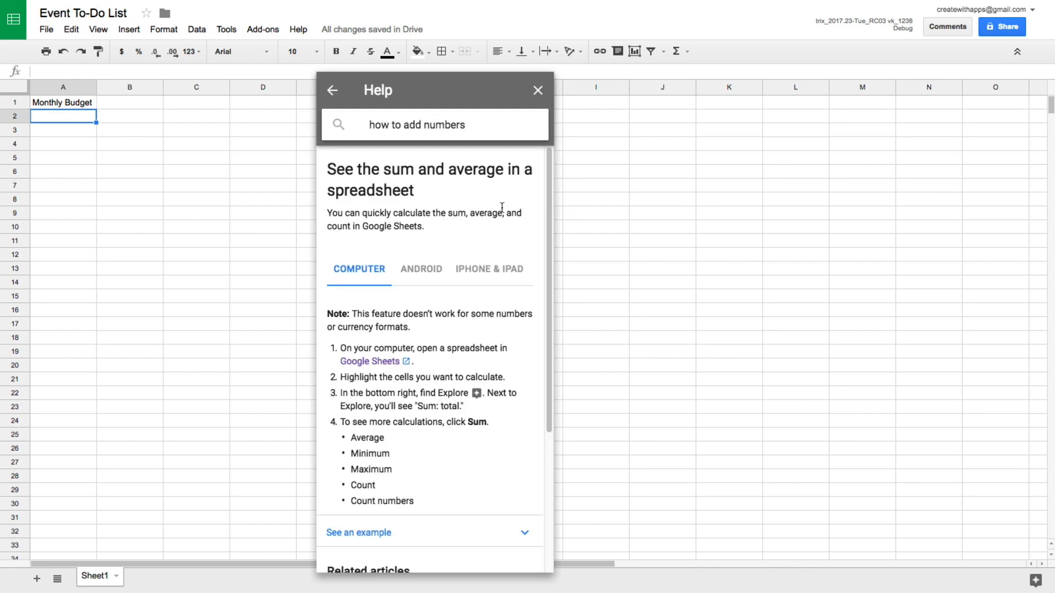
{"action": "scroll", "scroll_direction": "down", "scroll_amount": 3}
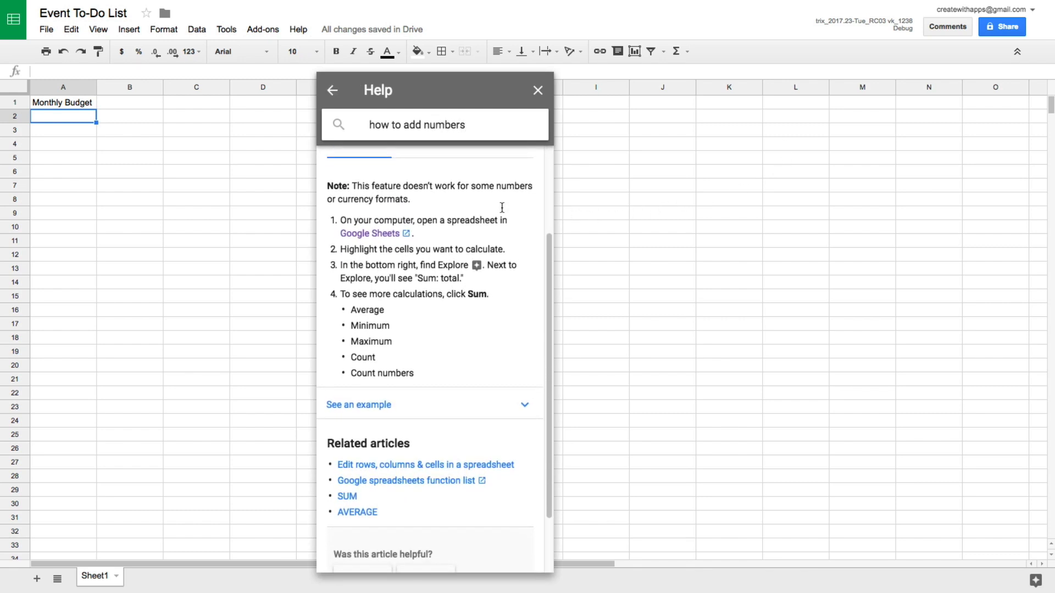
{"action": "scroll", "scroll_direction": "down", "scroll_amount": 3}
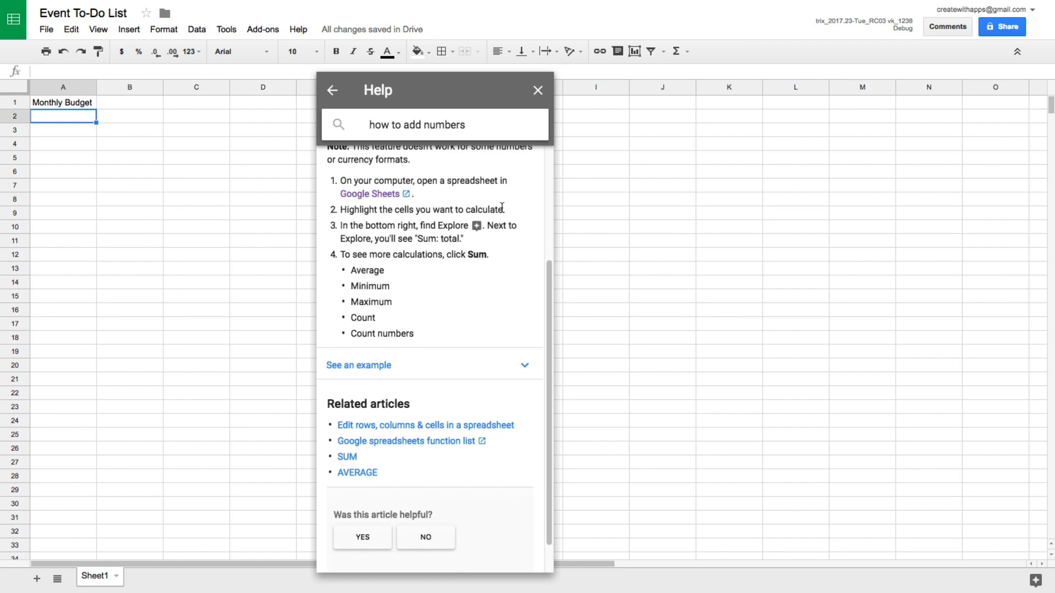